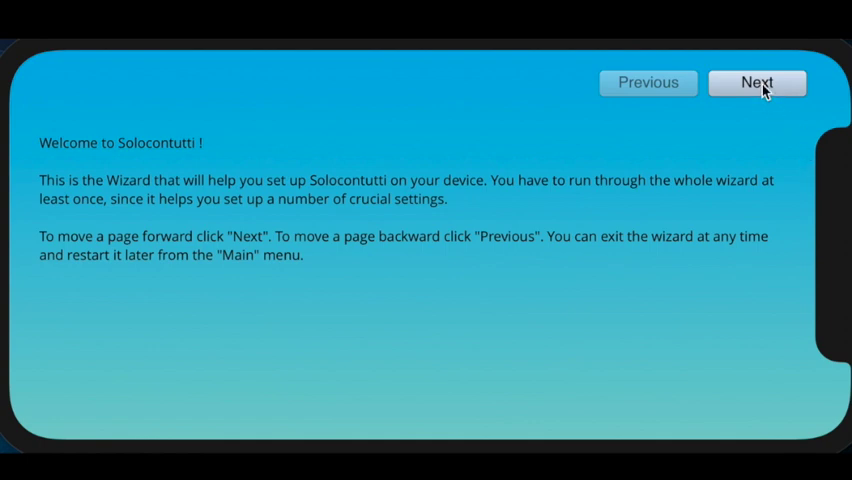
Advance past the welcome page and the player name page to the sound check instructions
{"action": "left_click", "coordinate": [756, 82]}
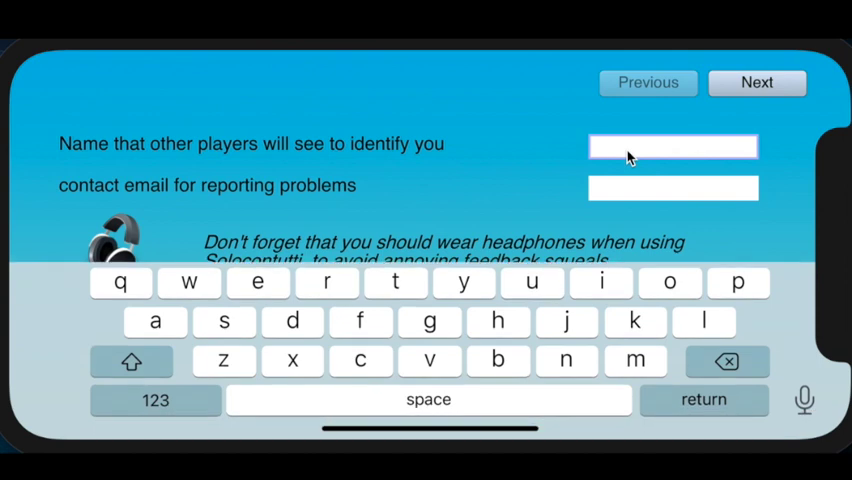
{"action": "left_click", "coordinate": [672, 148]}
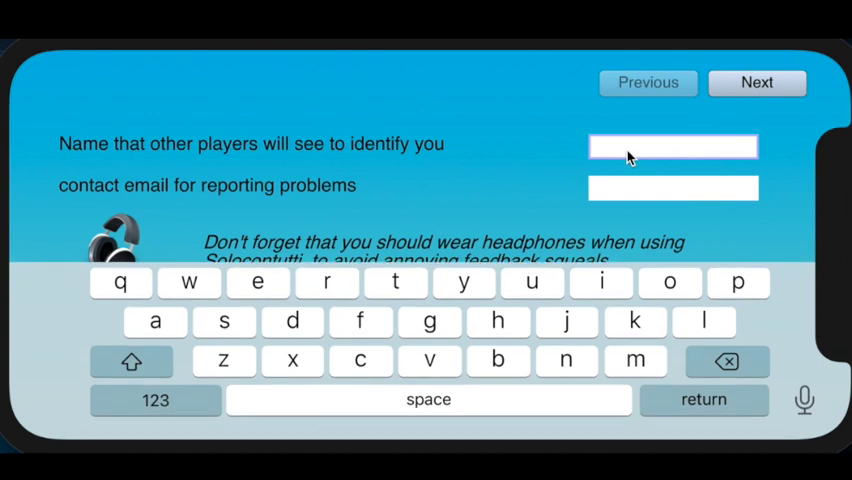
{"action": "left_click", "coordinate": [756, 82]}
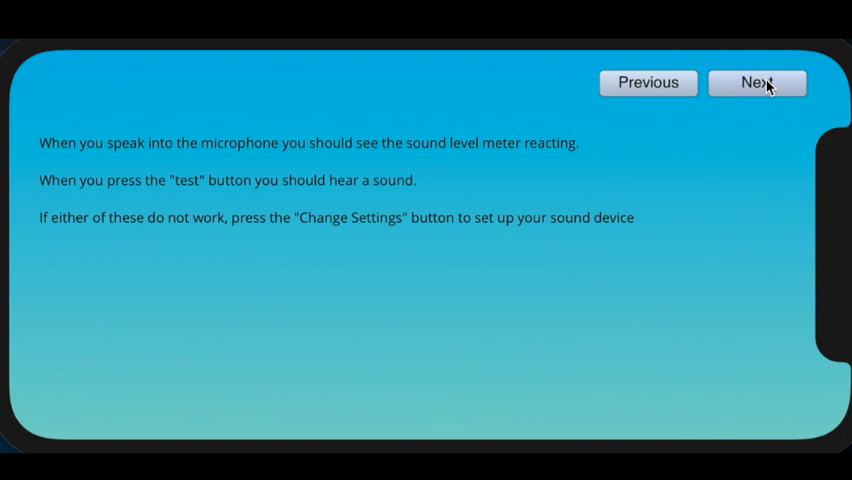
Watch the microphone level meter react on the sound check page, then continue to the frame size page
{"action": "left_click", "coordinate": [756, 82]}
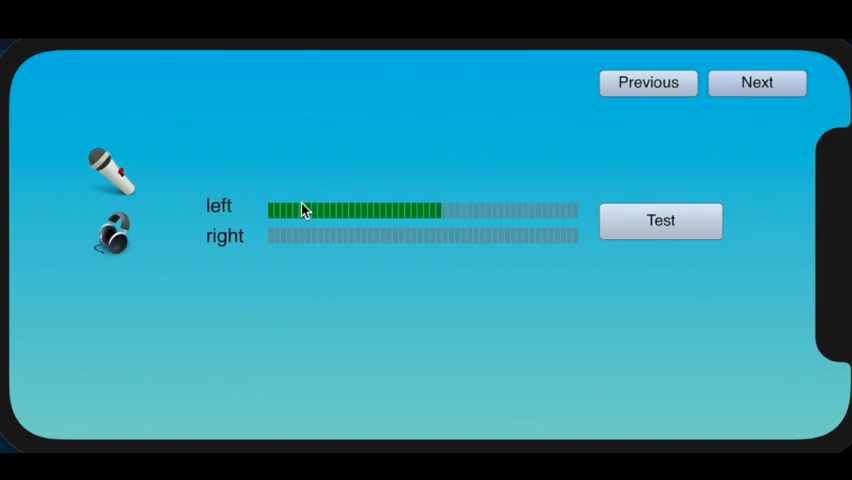
{"action": "mouse_move", "coordinate": [372, 128]}
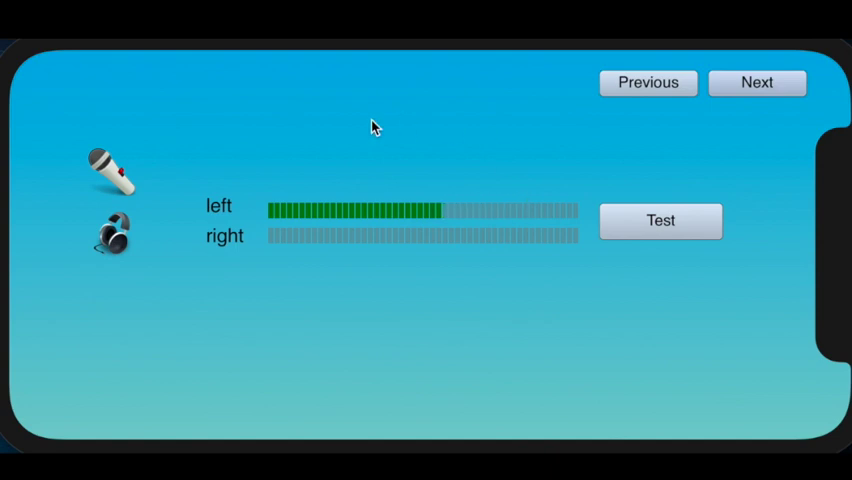
{"action": "mouse_move", "coordinate": [344, 136]}
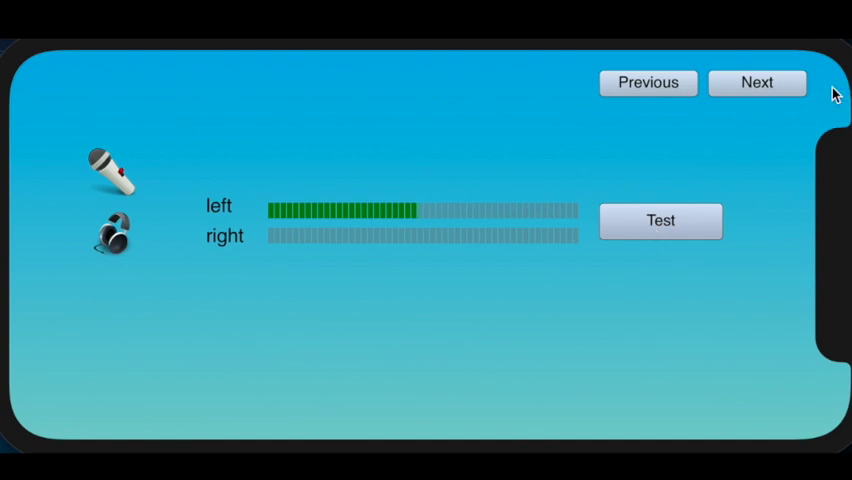
{"action": "left_click", "coordinate": [756, 82]}
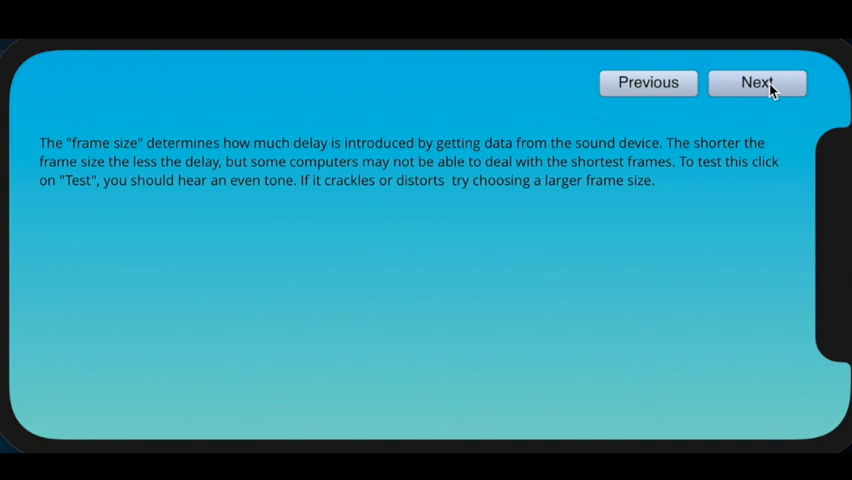
Choose a frame size of 64 and continue to the delay measurement instructions
{"action": "left_click", "coordinate": [756, 82]}
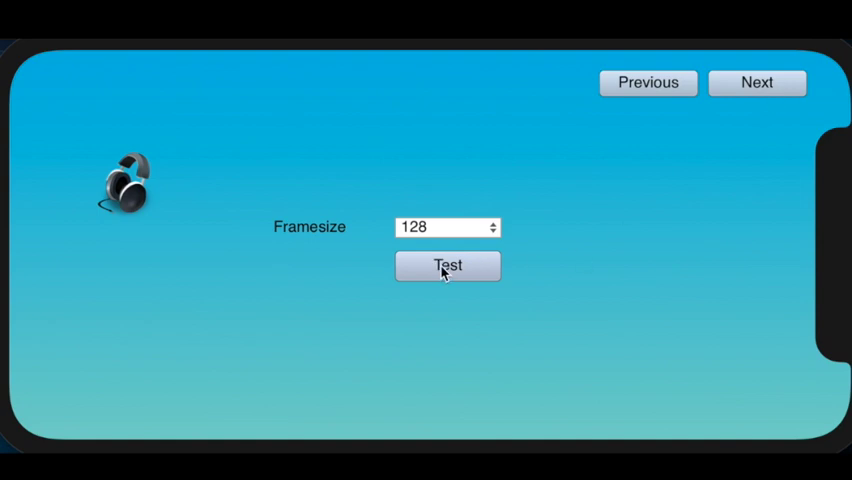
{"action": "left_click", "coordinate": [448, 228]}
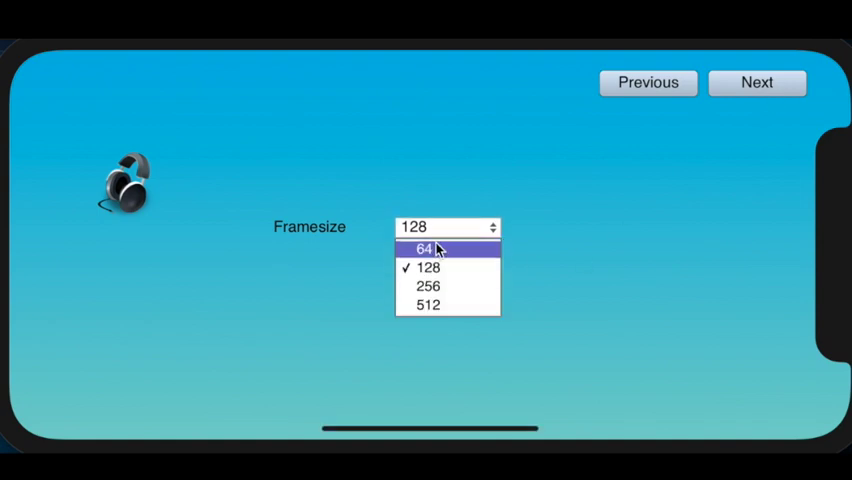
{"action": "left_click", "coordinate": [424, 248]}
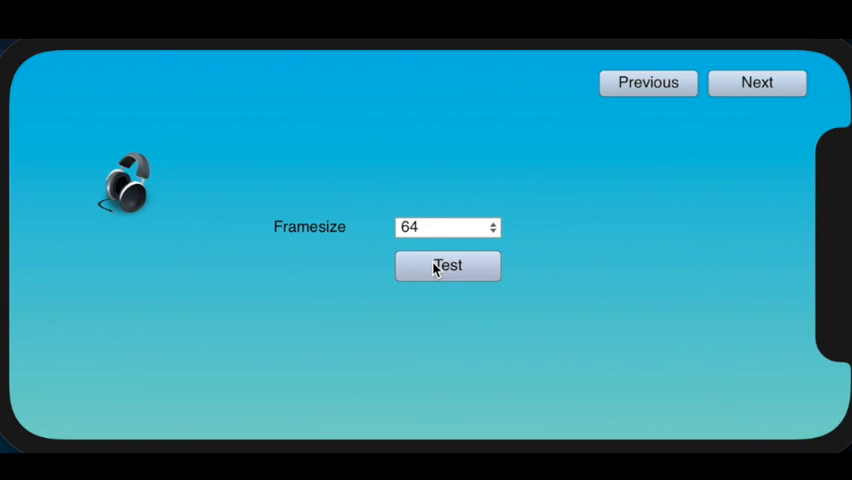
{"action": "left_click", "coordinate": [448, 228]}
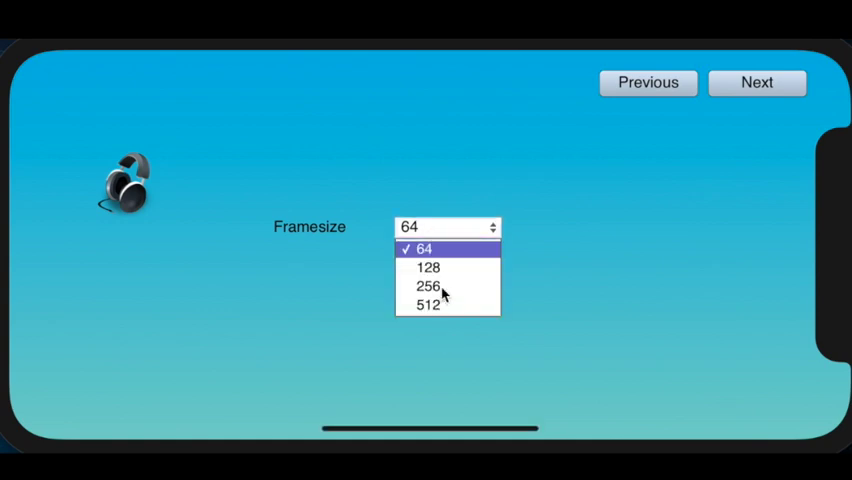
{"action": "left_click", "coordinate": [424, 248]}
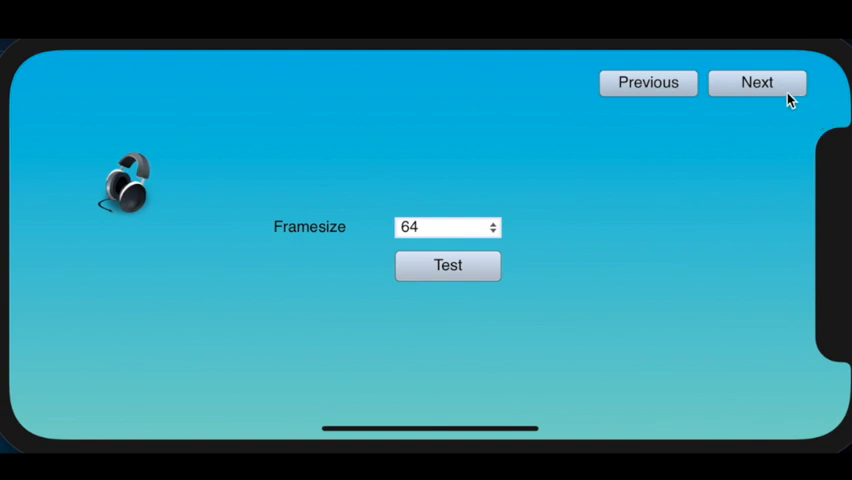
{"action": "left_click", "coordinate": [756, 82]}
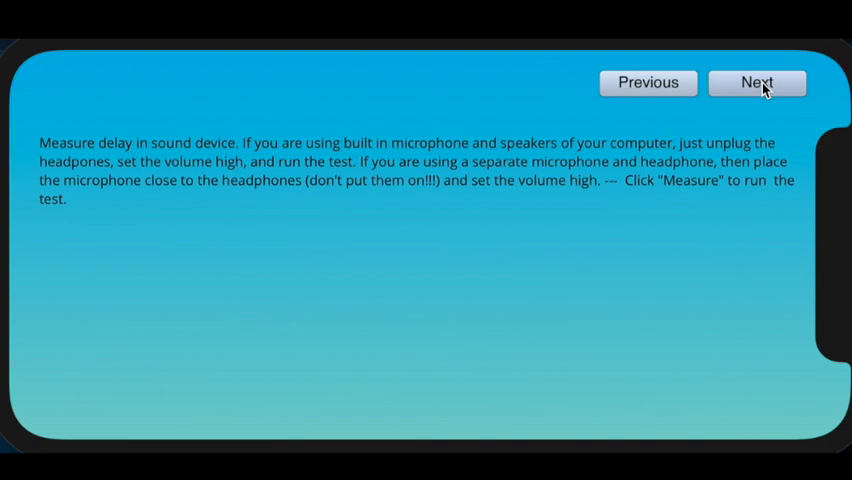
Record the test signal for the sound device delay measurement and move on to the network test
{"action": "left_click", "coordinate": [756, 82]}
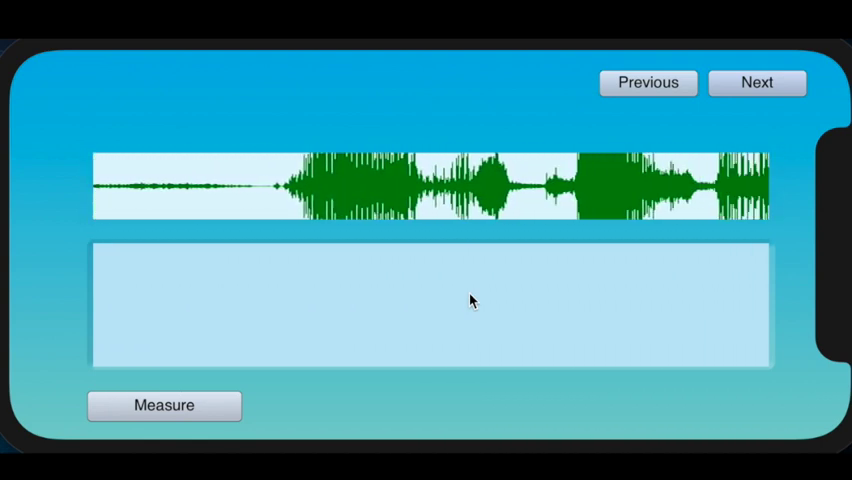
{"action": "left_click", "coordinate": [756, 82]}
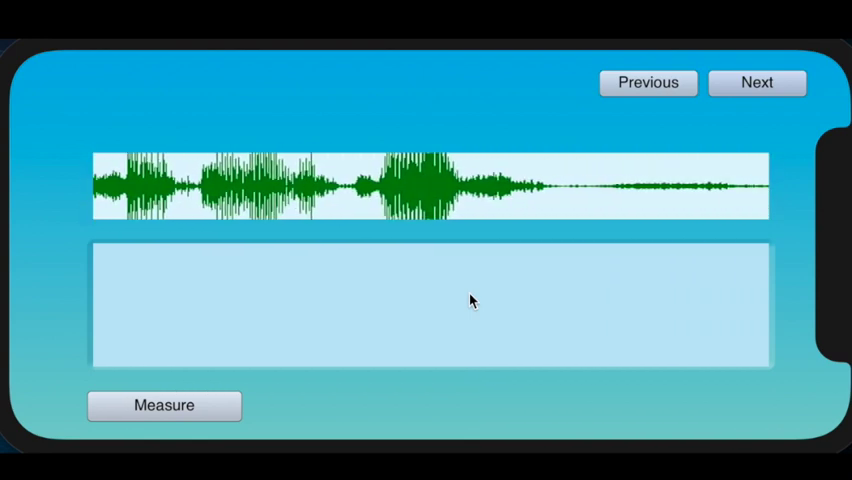
{"action": "left_click", "coordinate": [756, 82]}
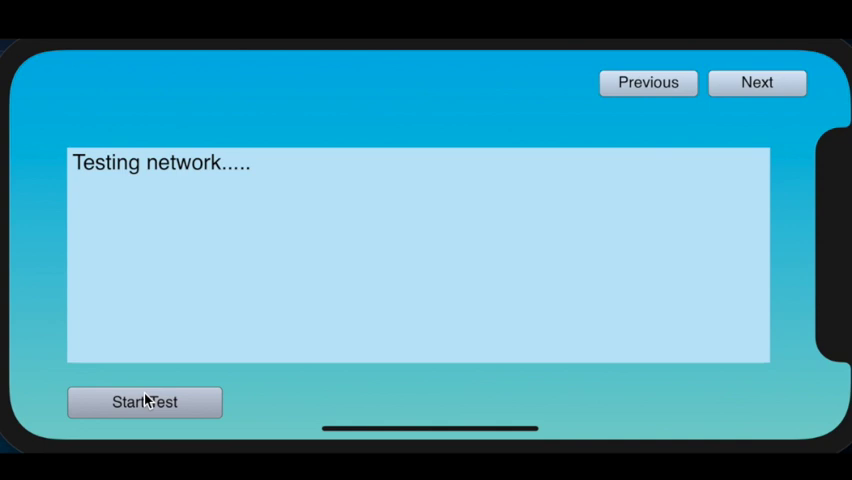
Run the network test reporting very good reliability and average delay, then finish and save the wizard settings
{"action": "left_click", "coordinate": [144, 402]}
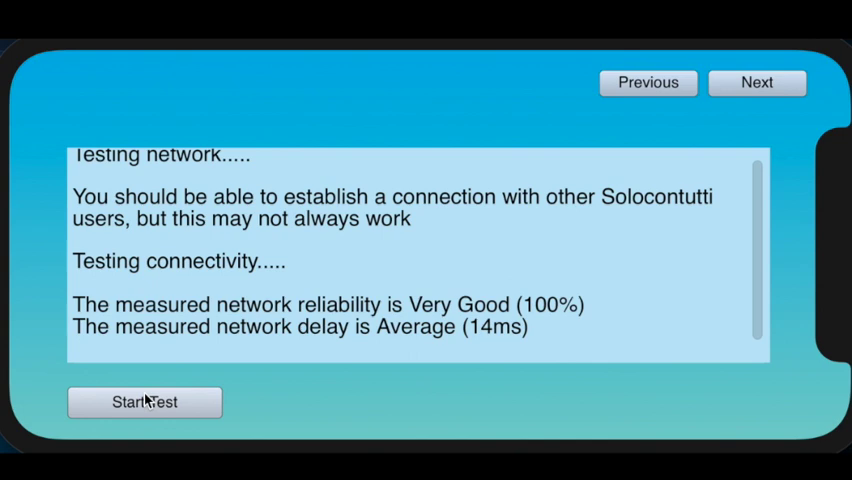
{"action": "mouse_move", "coordinate": [458, 236]}
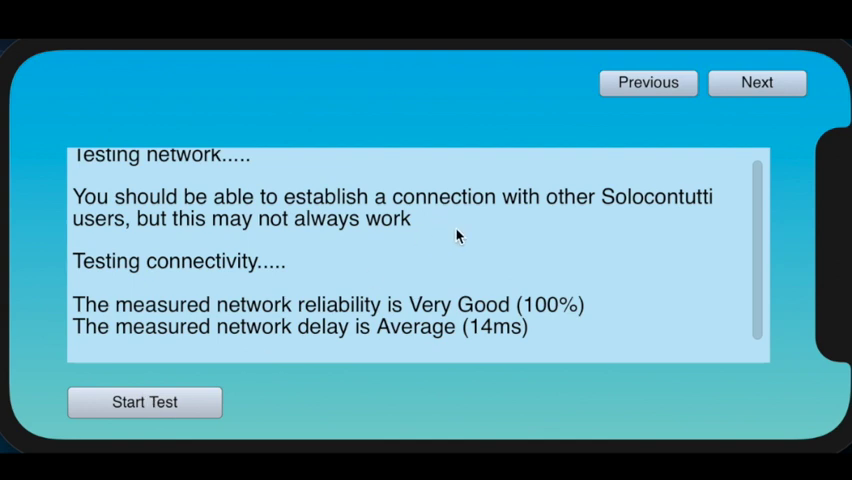
{"action": "left_click", "coordinate": [756, 82]}
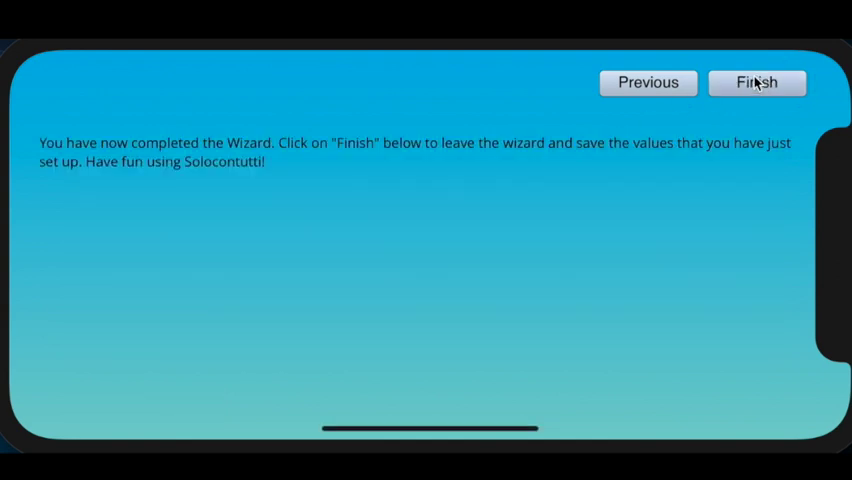
{"action": "left_click", "coordinate": [756, 82]}
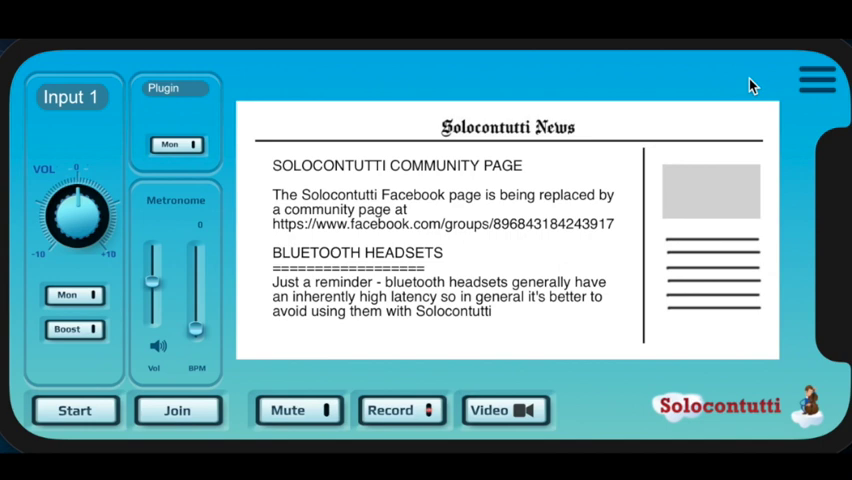
{"action": "mouse_move", "coordinate": [16, 152]}
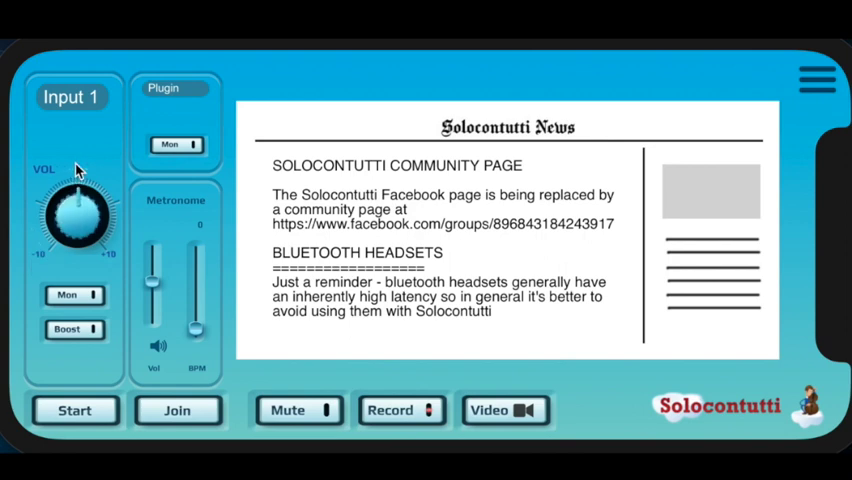
{"action": "mouse_move", "coordinate": [76, 300]}
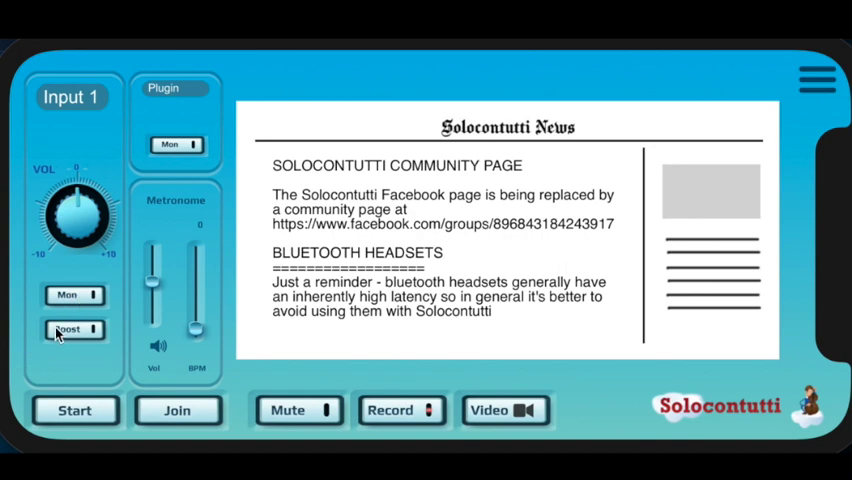
{"action": "left_click", "coordinate": [74, 330]}
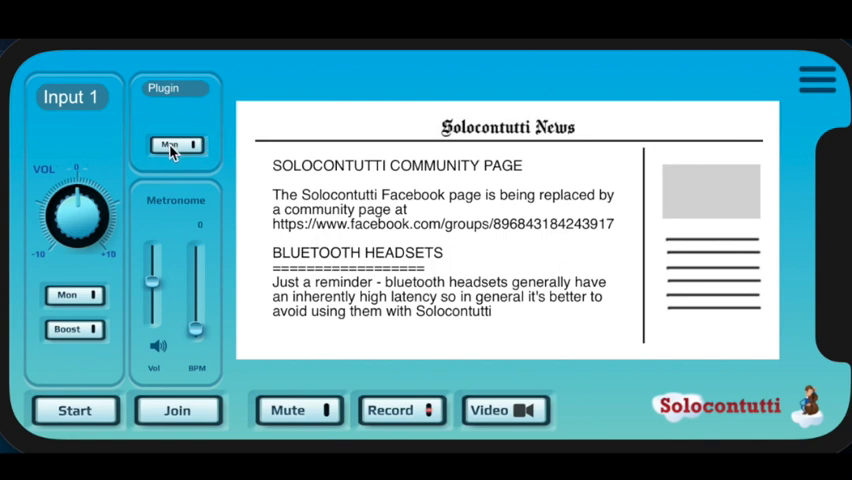
{"action": "mouse_move", "coordinate": [176, 368]}
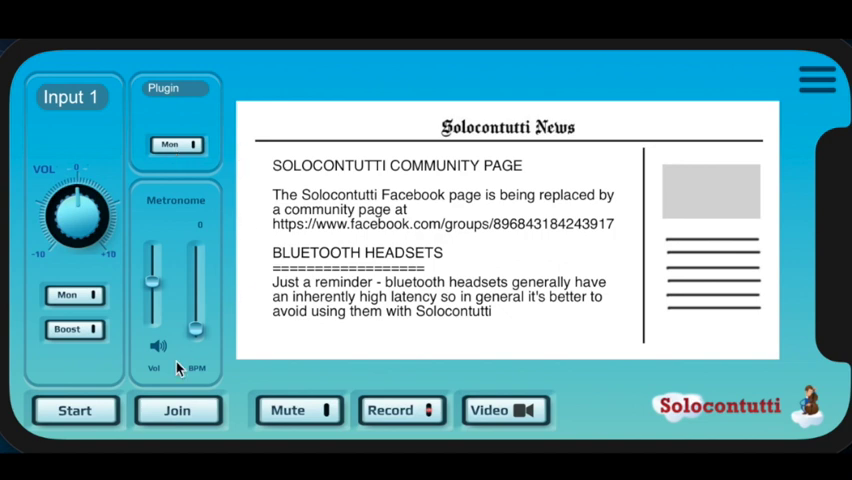
Drag the metronome Vol and BPM sliders to new levels
{"action": "left_click_drag", "start_coordinate": [196, 330], "coordinate": [196, 300]}
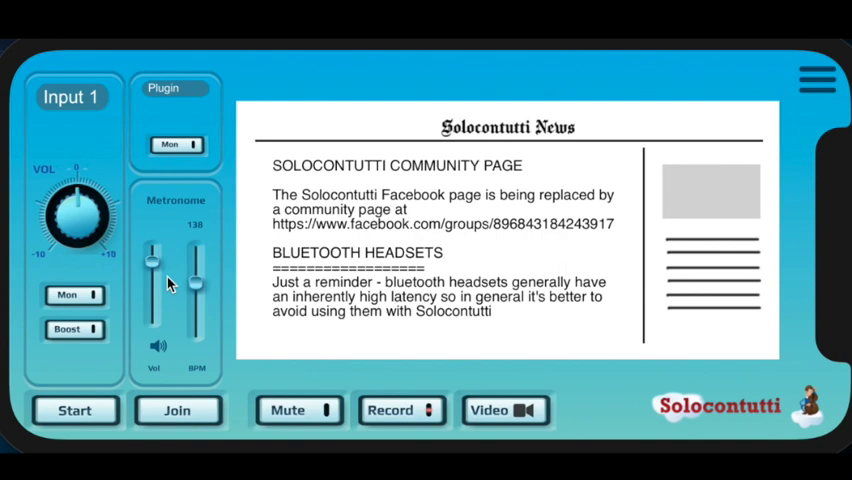
{"action": "left_click_drag", "start_coordinate": [196, 264], "coordinate": [196, 330]}
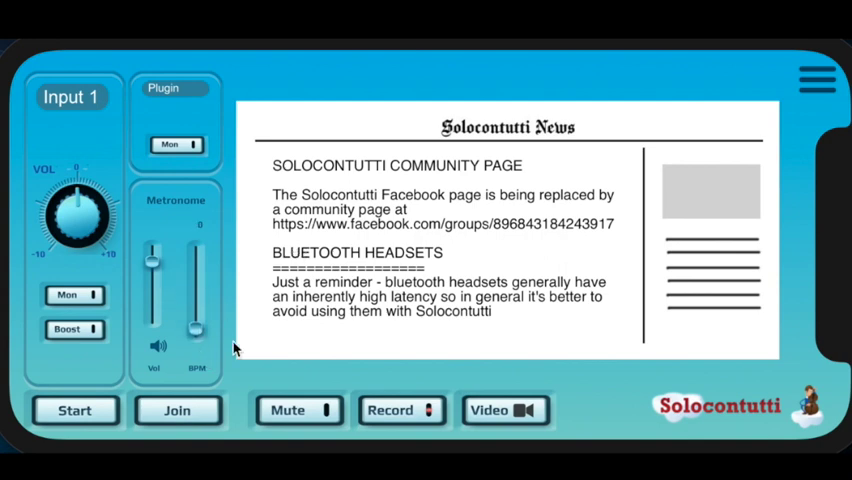
{"action": "mouse_move", "coordinate": [622, 220]}
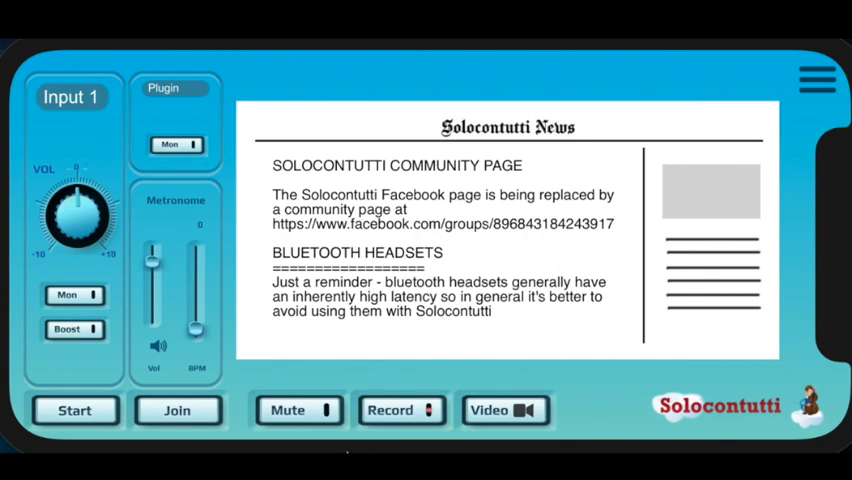
{"action": "mouse_move", "coordinate": [508, 344]}
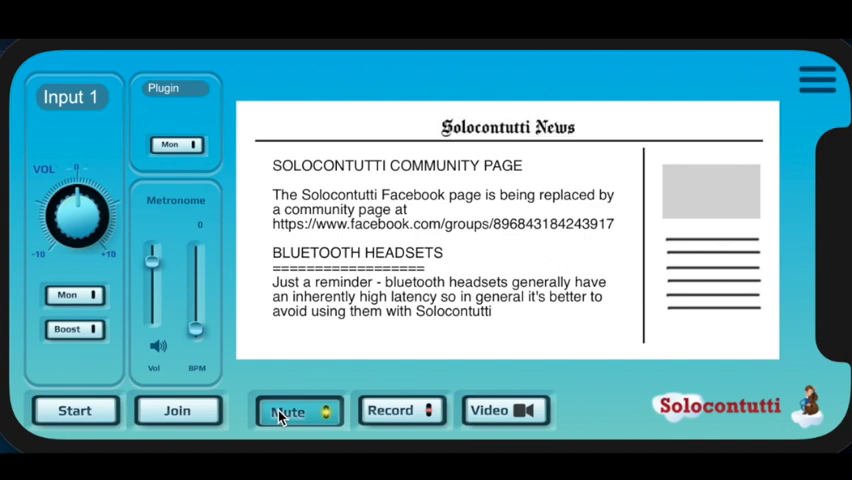
{"action": "left_click", "coordinate": [400, 410]}
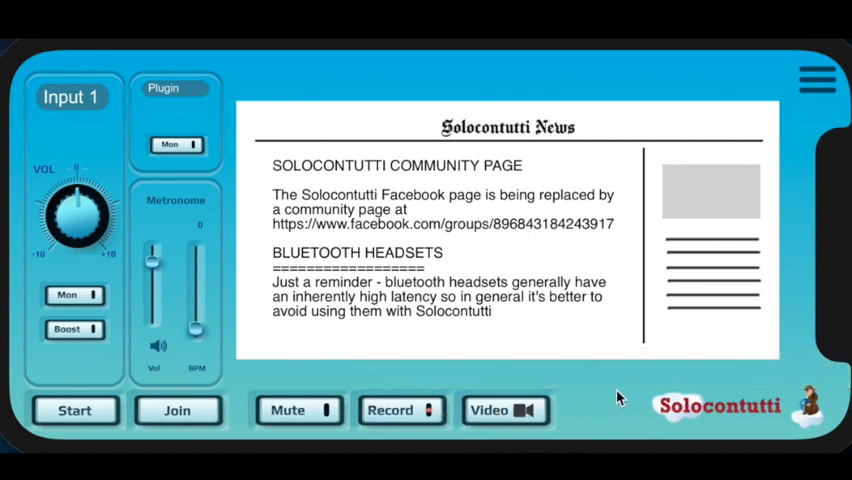
{"action": "mouse_move", "coordinate": [584, 388]}
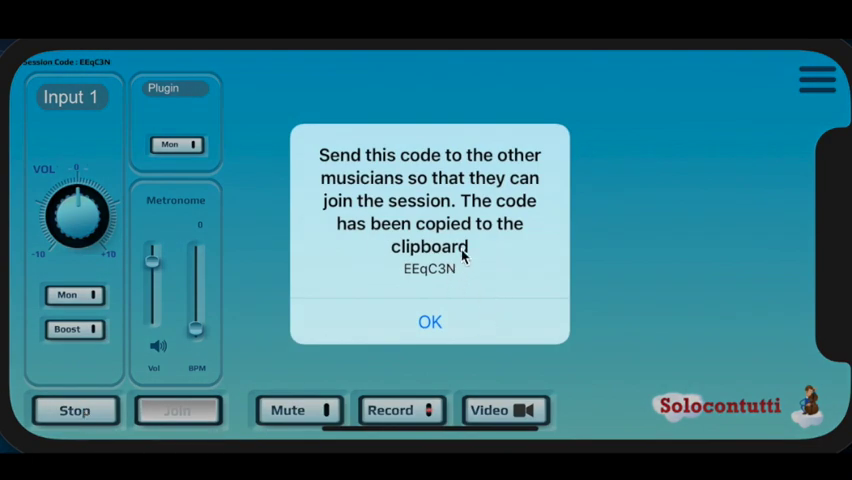
{"action": "mouse_move", "coordinate": [408, 280]}
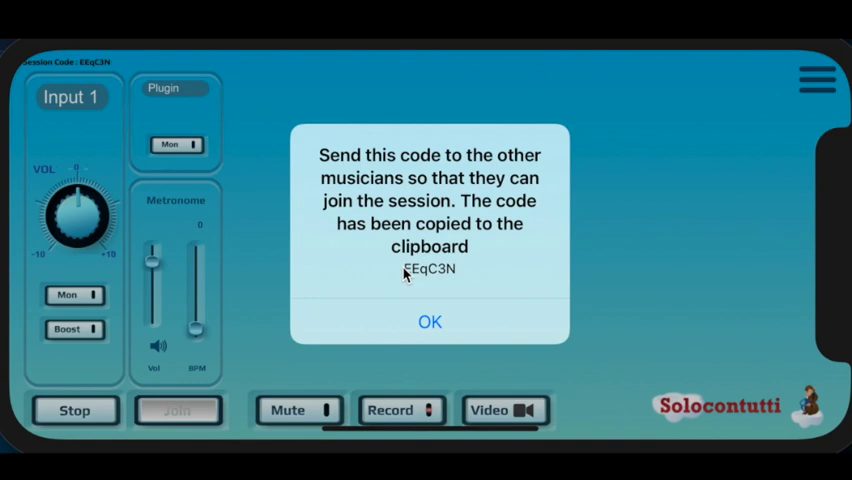
{"action": "mouse_move", "coordinate": [424, 304]}
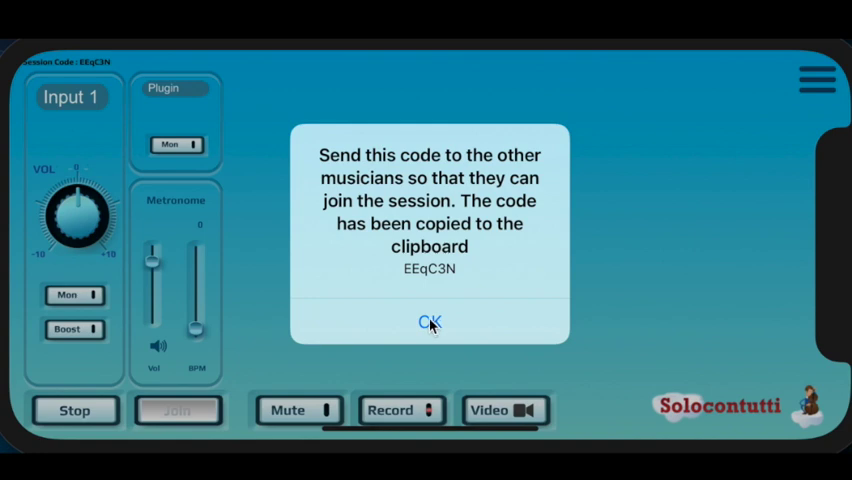
{"action": "left_click", "coordinate": [428, 322]}
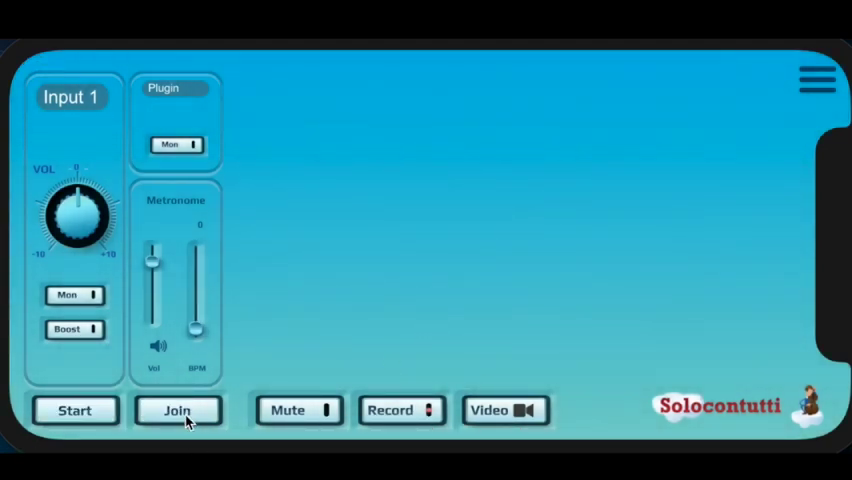
{"action": "left_click", "coordinate": [176, 410]}
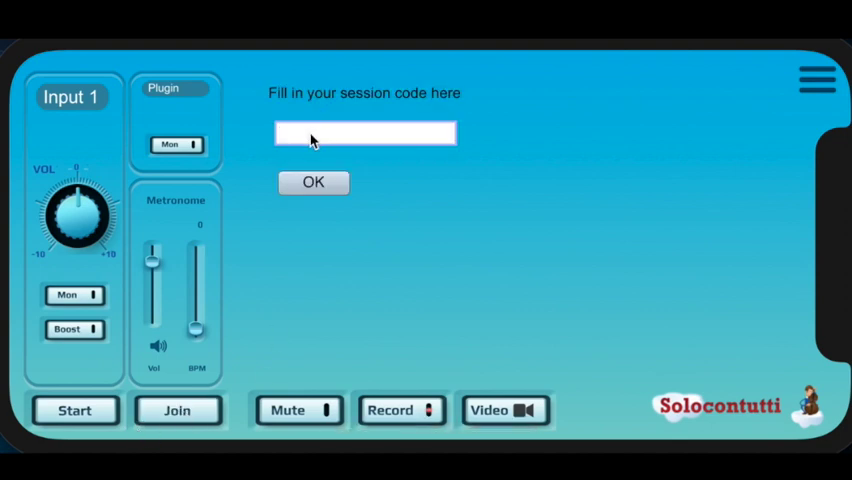
{"action": "mouse_move", "coordinate": [344, 104]}
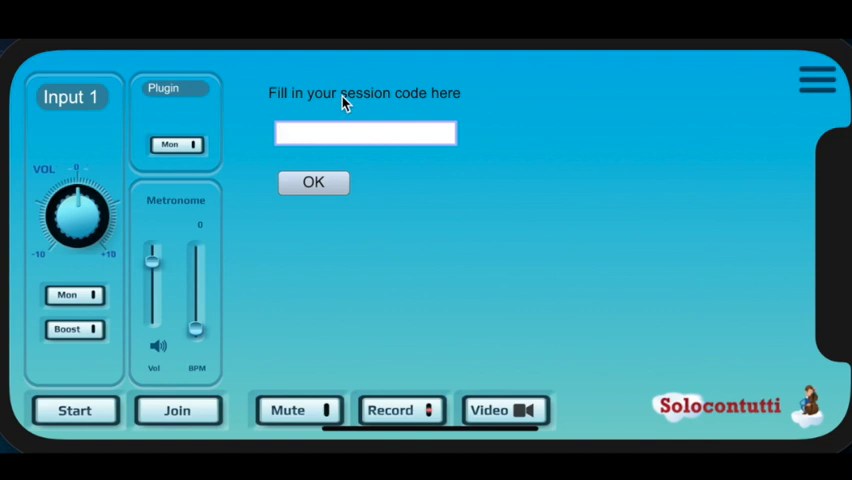
{"action": "type", "text": "tu"}
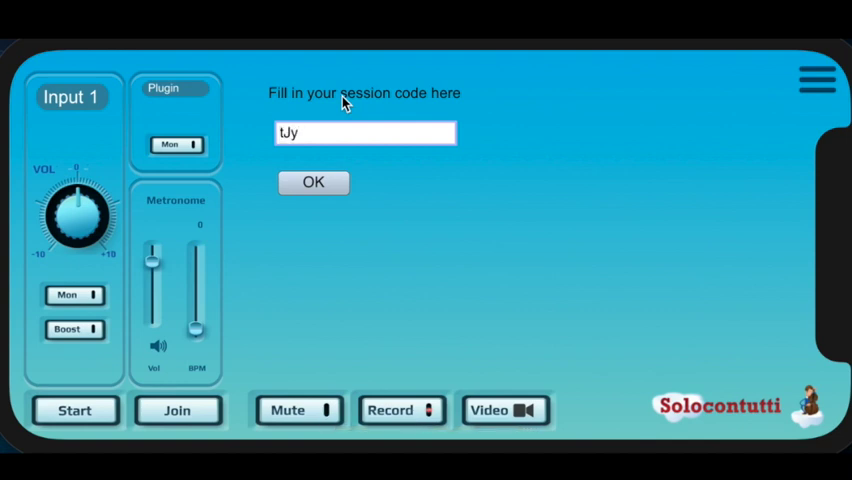
{"action": "type", "text": "8x"}
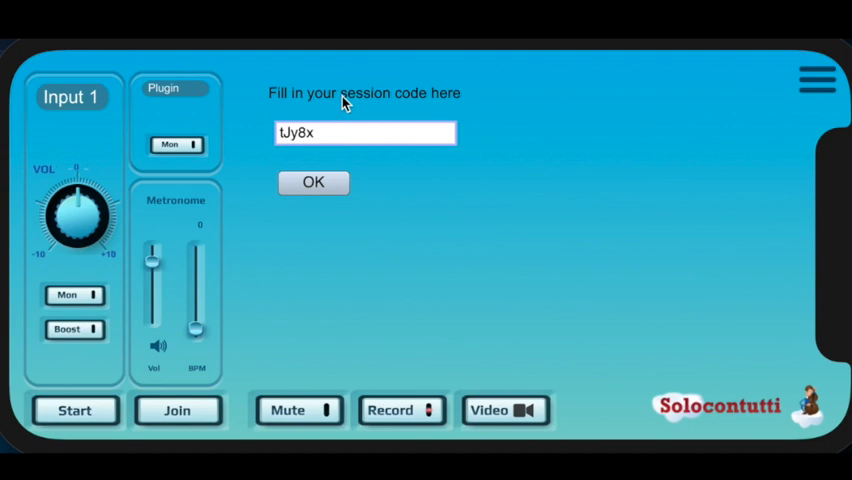
{"action": "left_click", "coordinate": [312, 182]}
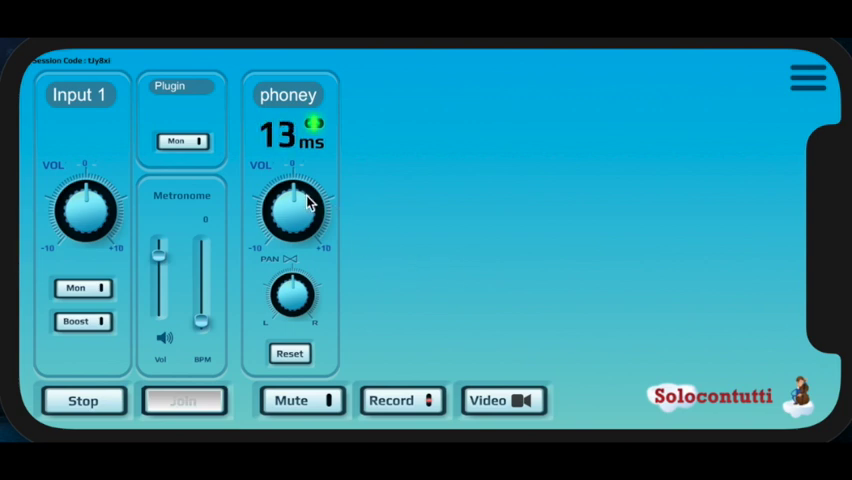
Reset remote musician phoney's channel delay several times while watching their latency
{"action": "left_click_drag", "start_coordinate": [290, 204], "coordinate": [284, 200]}
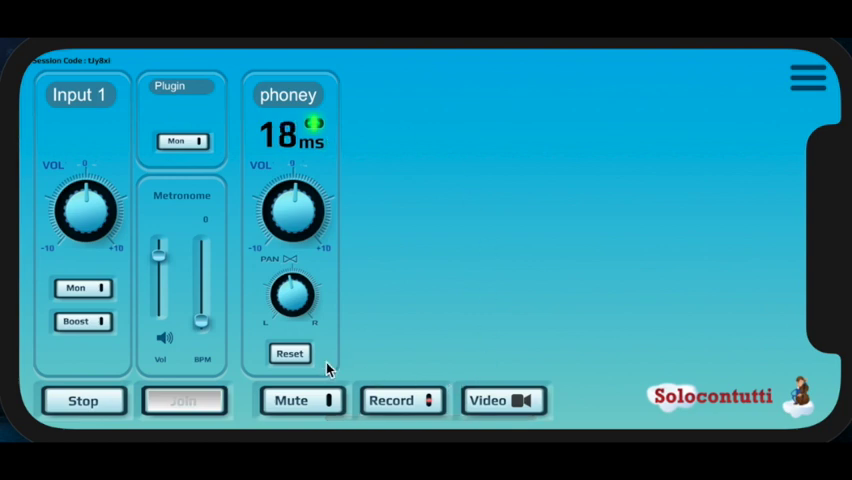
{"action": "left_click", "coordinate": [290, 352]}
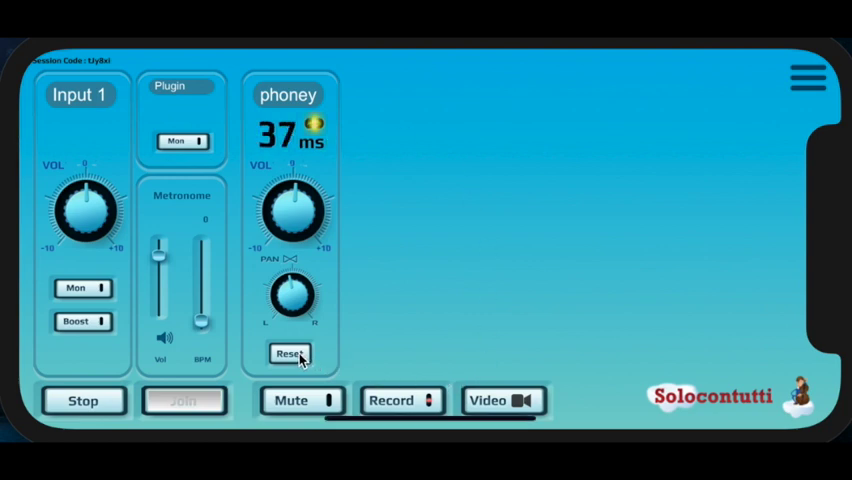
{"action": "left_click", "coordinate": [290, 352]}
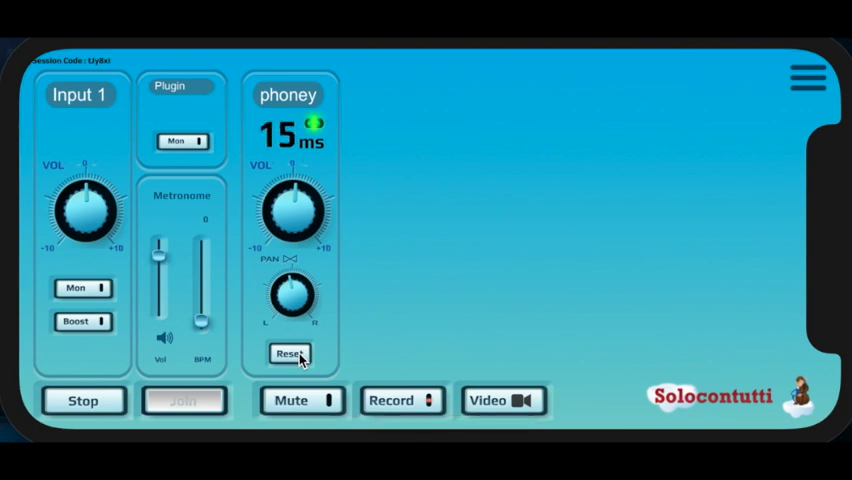
{"action": "left_click", "coordinate": [290, 352]}
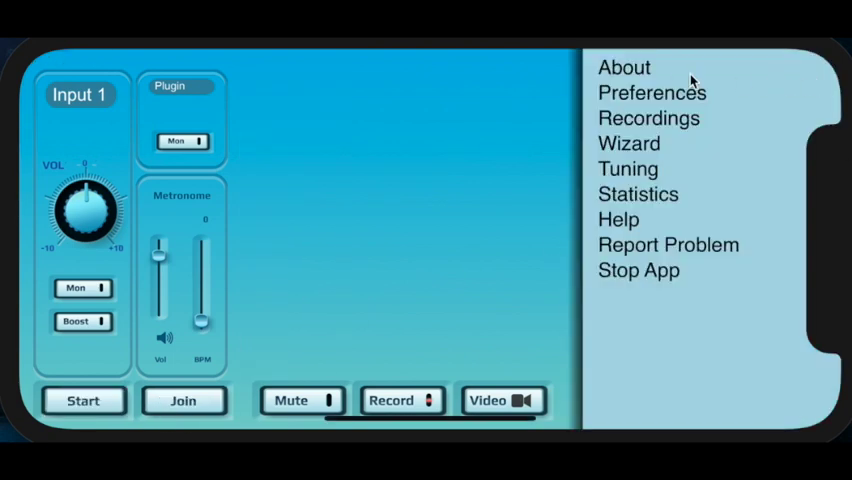
Review Preferences showing 128 buffer, 48 kHz sampling and the compression ratio choices
{"action": "left_click", "coordinate": [652, 92]}
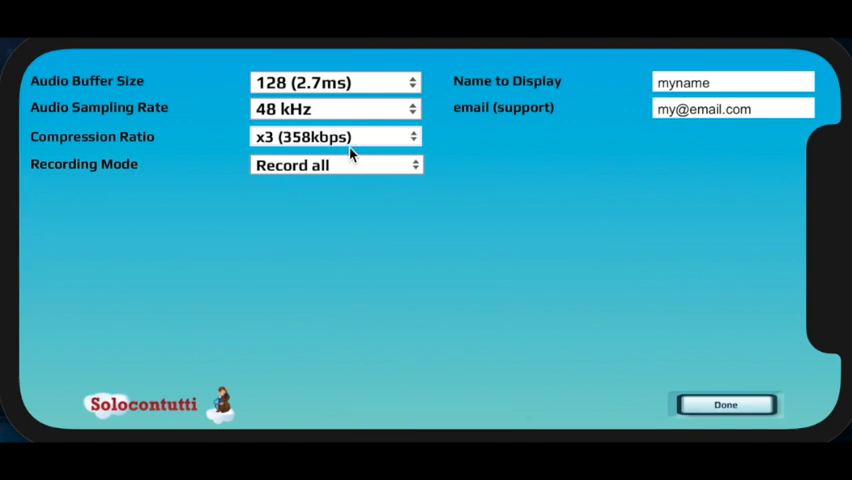
{"action": "left_click", "coordinate": [336, 164]}
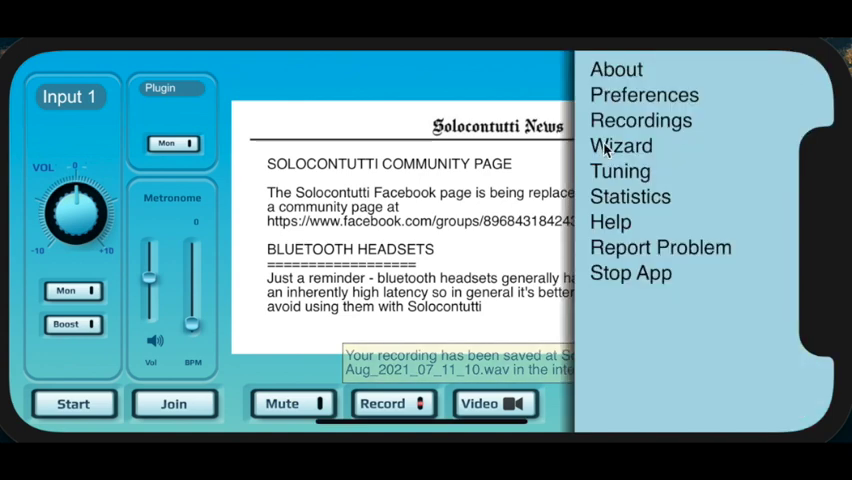
Delete the 16/Aug/2021 recording, leaving only 17/Aug/2021, and return to the session screen
{"action": "left_click", "coordinate": [640, 120]}
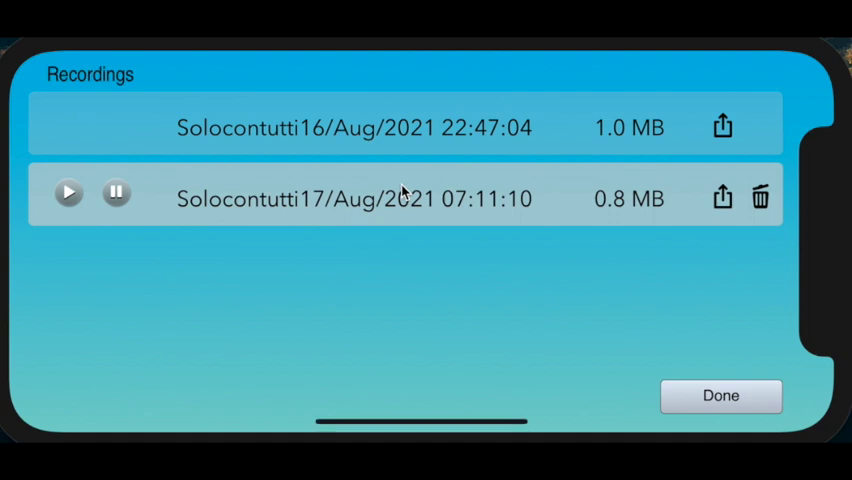
{"action": "mouse_move", "coordinate": [504, 260]}
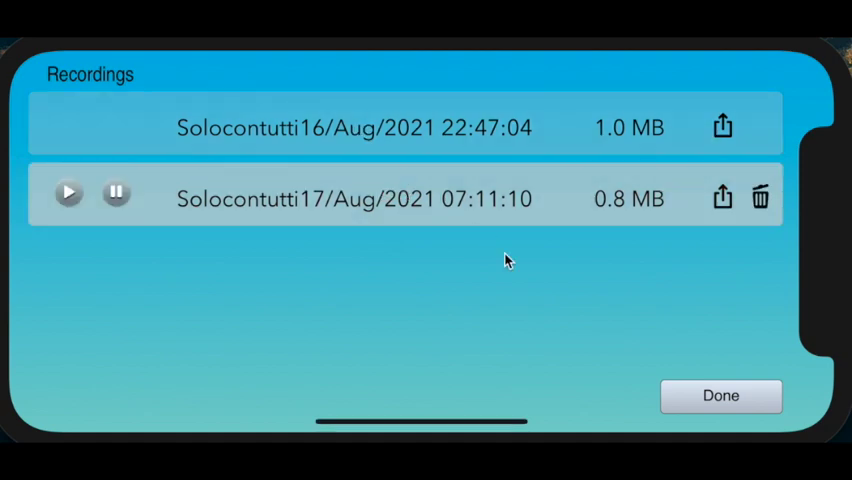
{"action": "mouse_move", "coordinate": [630, 128]}
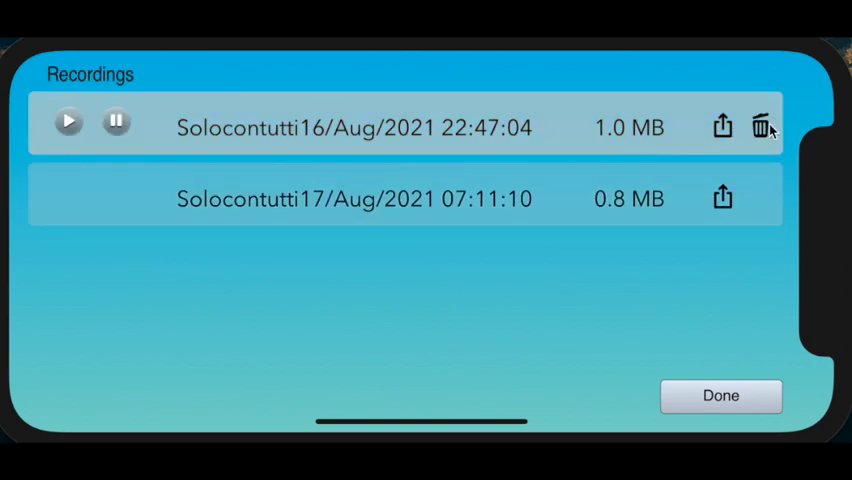
{"action": "mouse_move", "coordinate": [508, 304]}
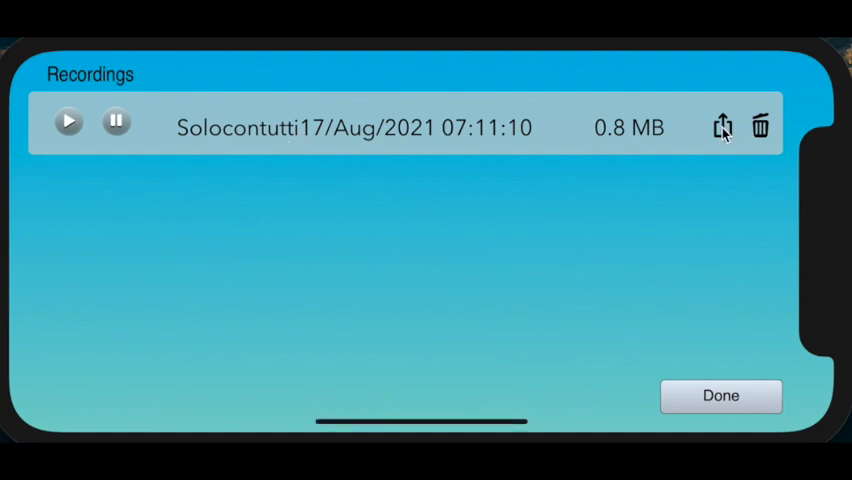
{"action": "left_click", "coordinate": [722, 126]}
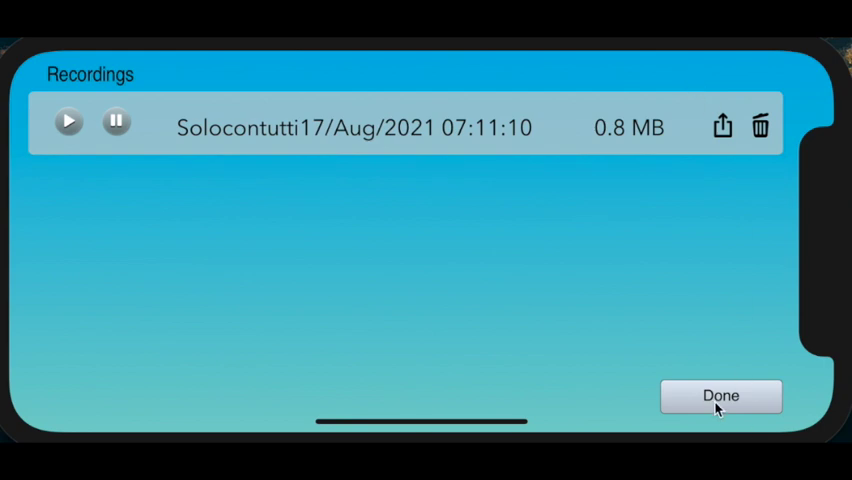
{"action": "left_click", "coordinate": [720, 396]}
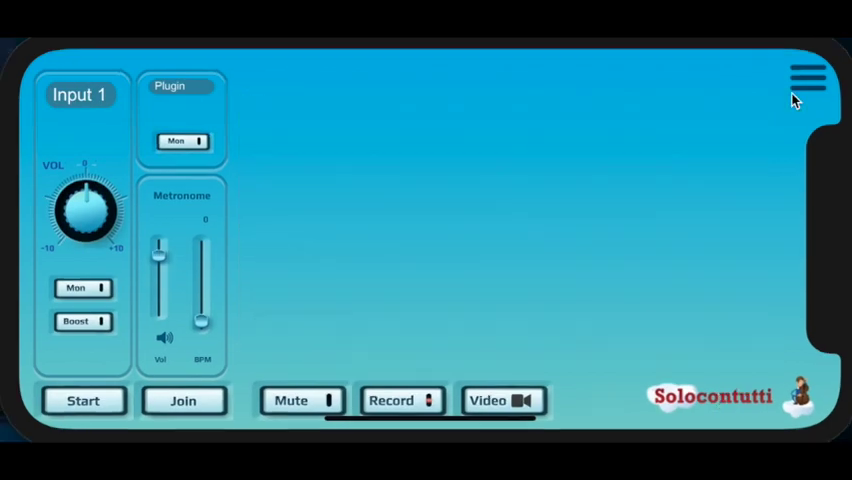
Show the main menu listing About, Preferences, Recordings, Wizard, Tuning, Statistics, Help and Report Problem
{"action": "left_click", "coordinate": [808, 74]}
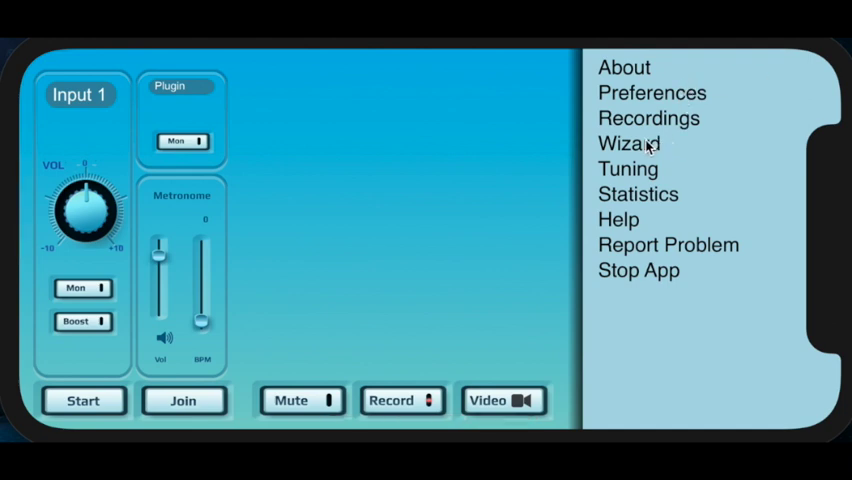
{"action": "mouse_move", "coordinate": [608, 182]}
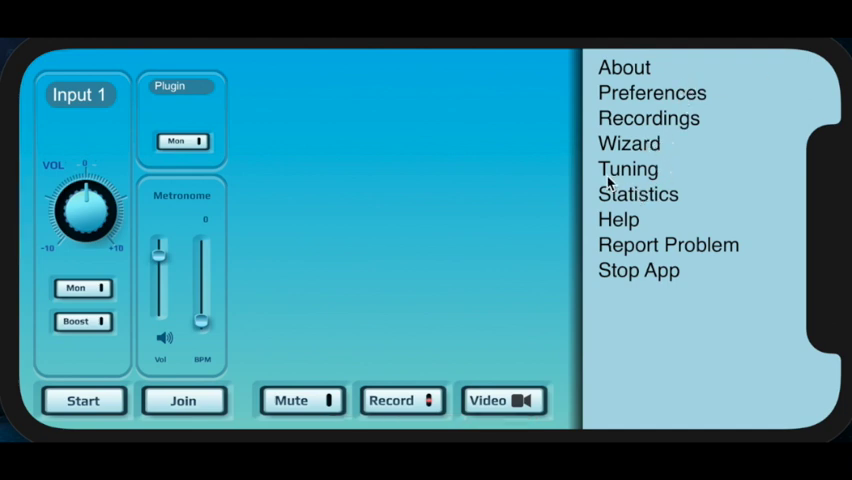
{"action": "mouse_move", "coordinate": [580, 192]}
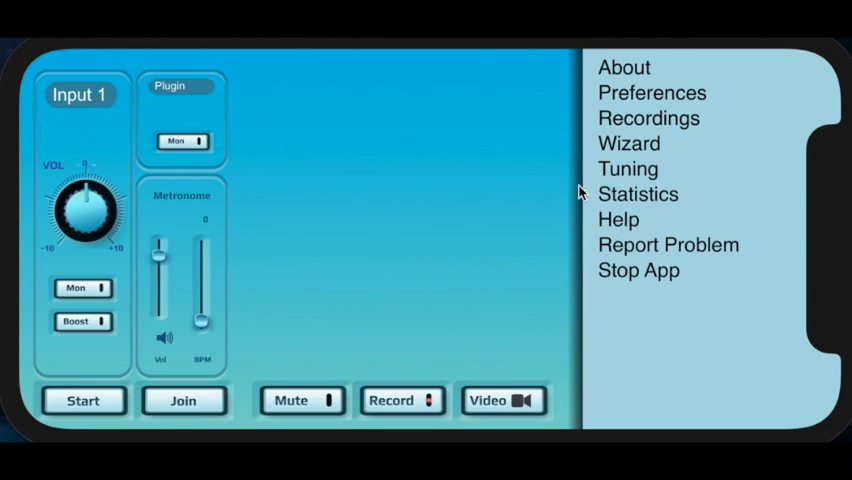
{"action": "mouse_move", "coordinate": [678, 188]}
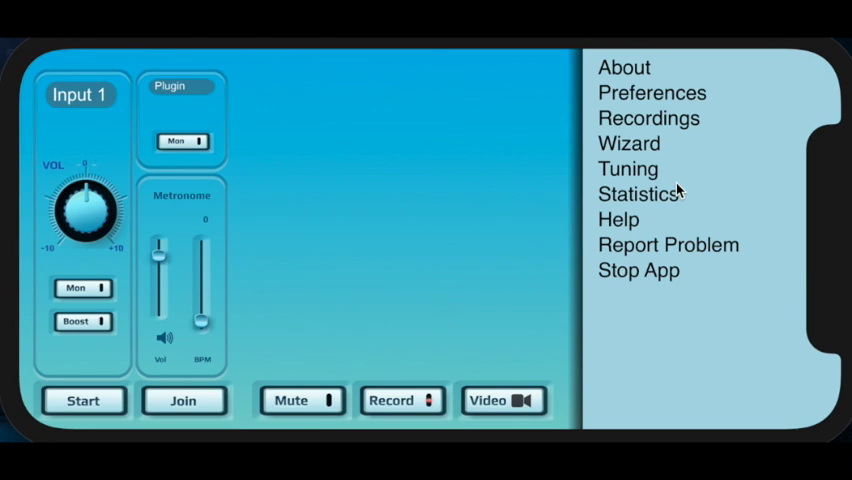
{"action": "mouse_move", "coordinate": [632, 224]}
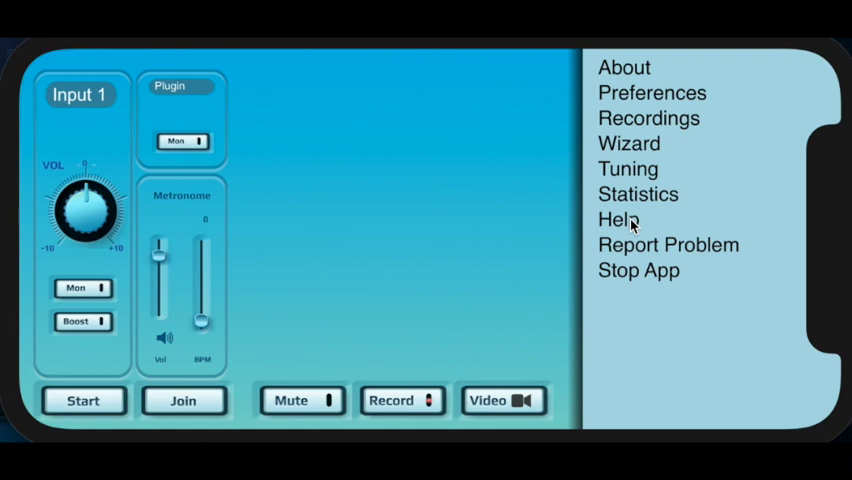
{"action": "mouse_move", "coordinate": [692, 250]}
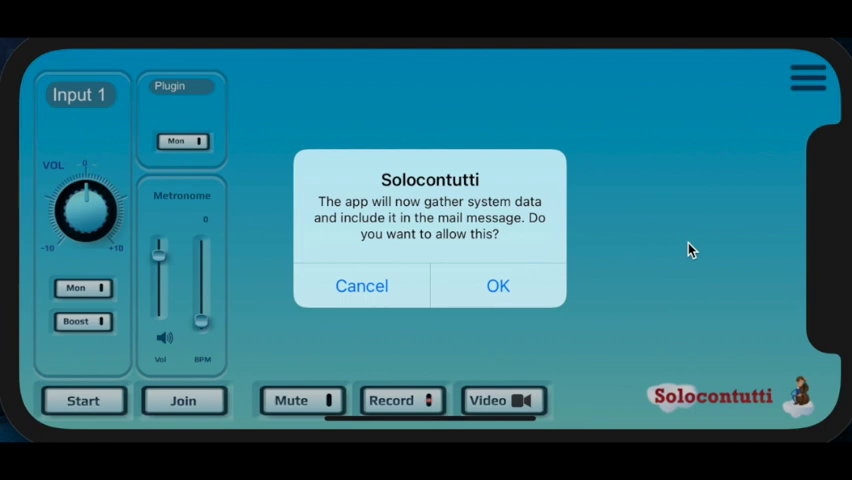
{"action": "mouse_move", "coordinate": [556, 288]}
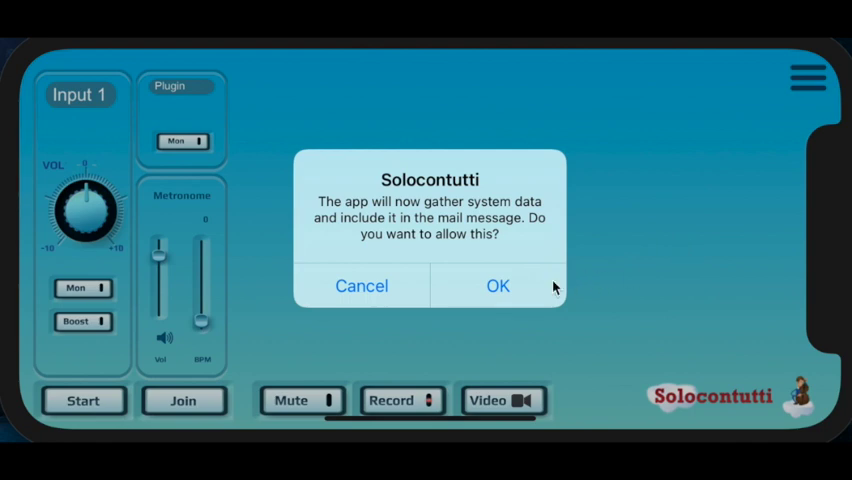
Accept gathering system data for the problem report and return to the main menu
{"action": "left_click", "coordinate": [498, 286]}
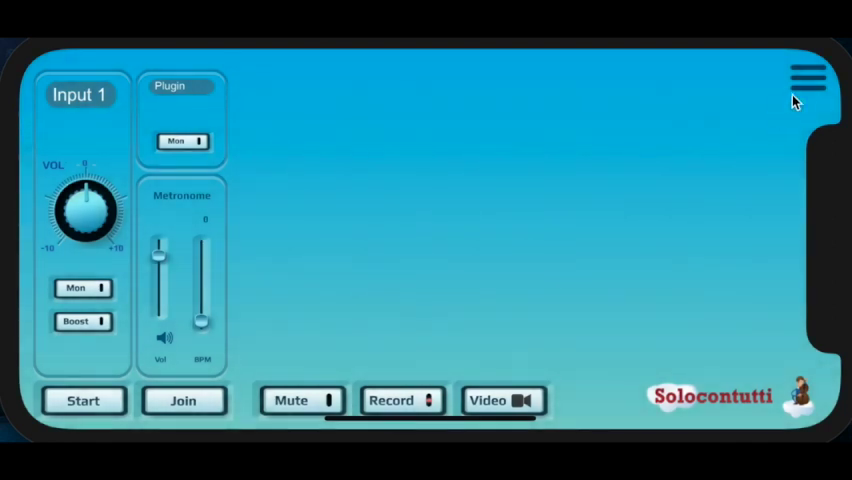
{"action": "left_click", "coordinate": [808, 76]}
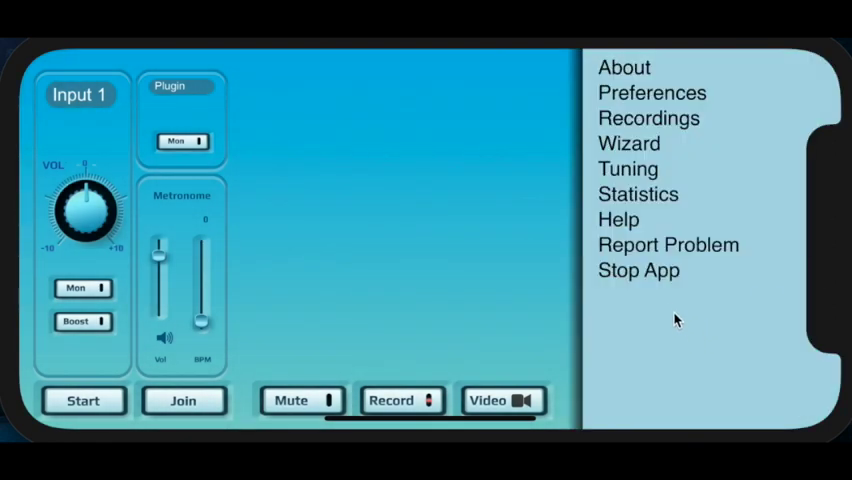